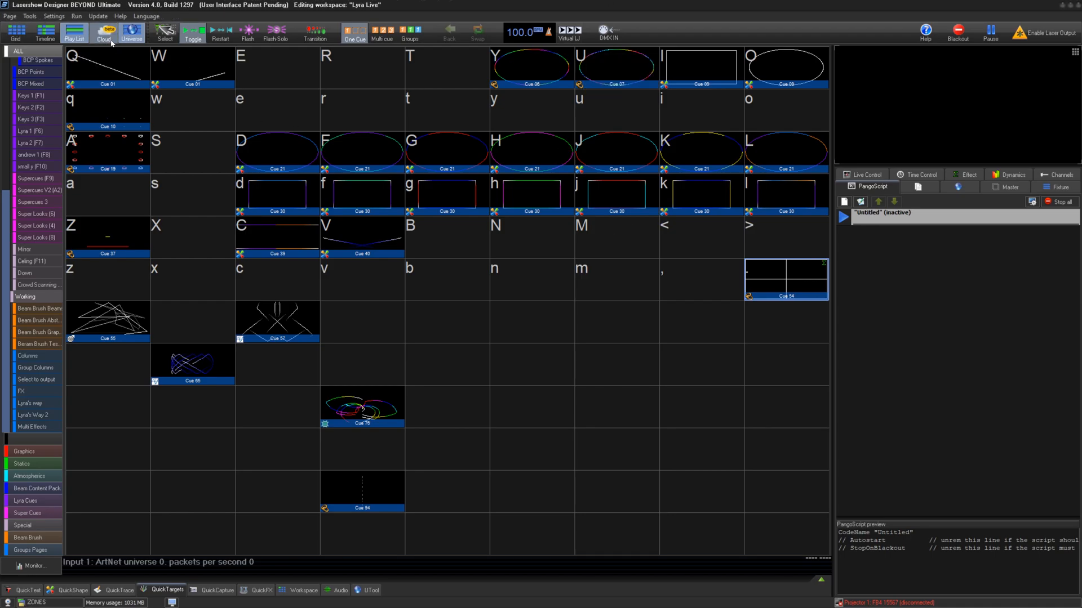
- Show the Pangolin Cloud page listing your own published content
{"action": "left_click", "coordinate": [103, 32]}
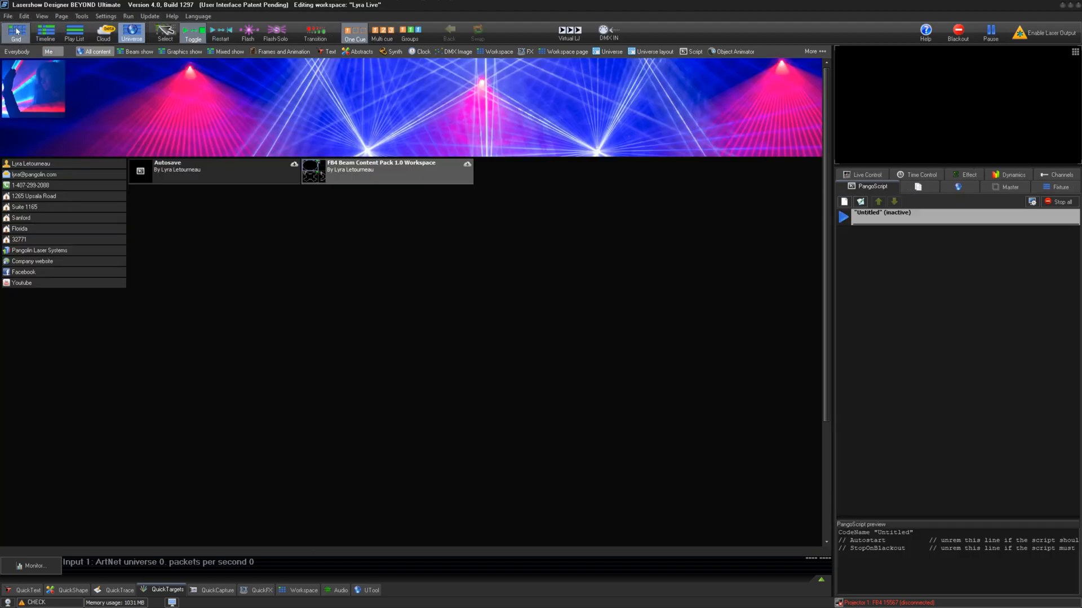
{"action": "right_click", "coordinate": [786, 276]}
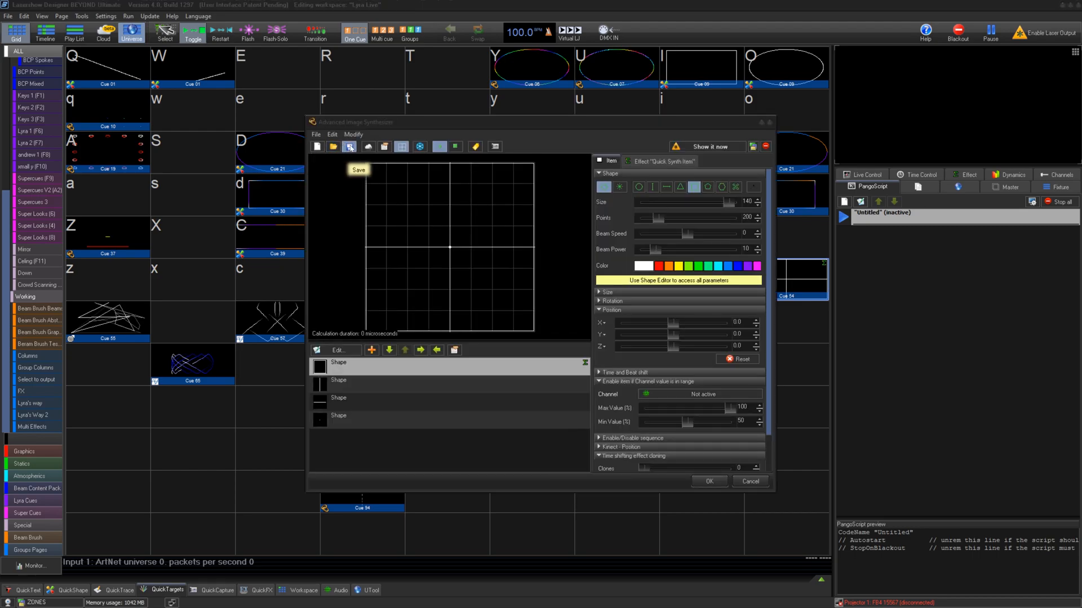
- Save the synthesized image and close the Advanced Image Synthesizer keeping changes
{"action": "left_click", "coordinate": [349, 147]}
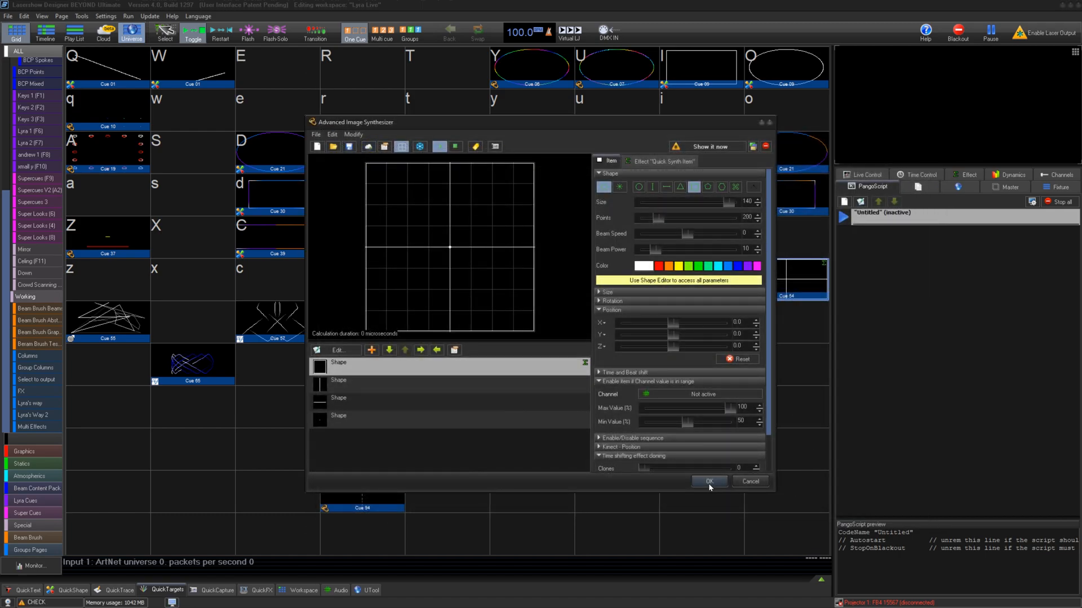
{"action": "left_click", "coordinate": [708, 481]}
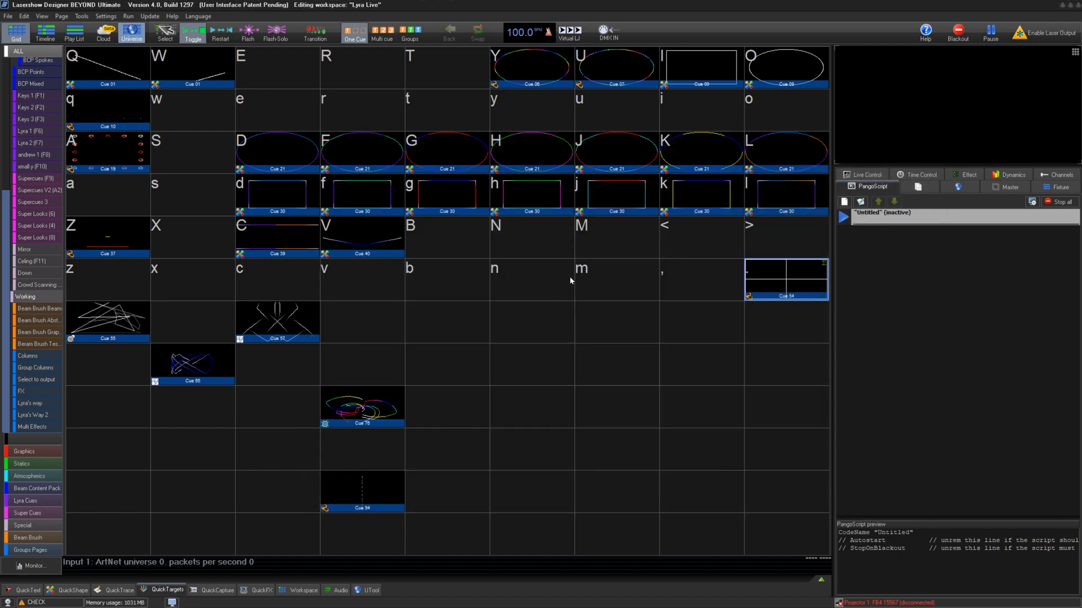
{"action": "mouse_move", "coordinate": [471, 238]}
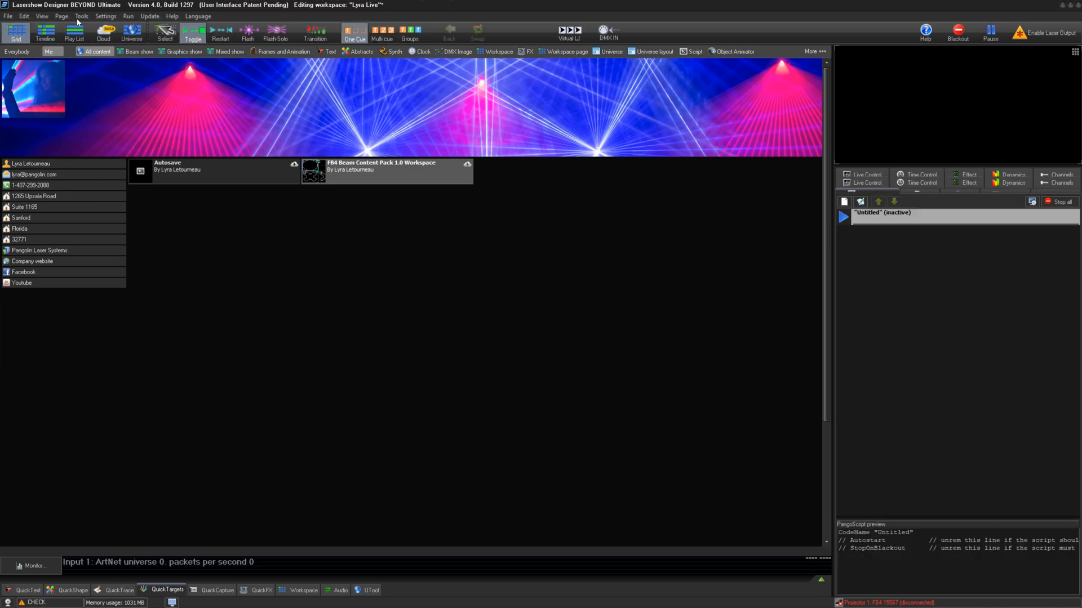
- Start the Pangolin Cloud publishing wizard from Tools and choose the exported file to upload
{"action": "left_click", "coordinate": [81, 16]}
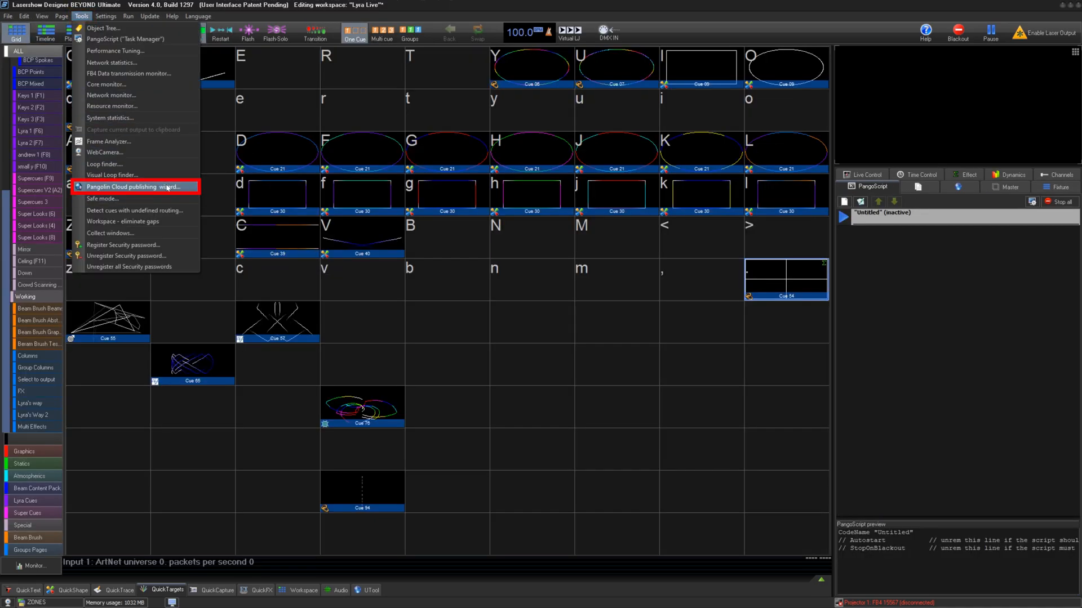
{"action": "left_click", "coordinate": [134, 187]}
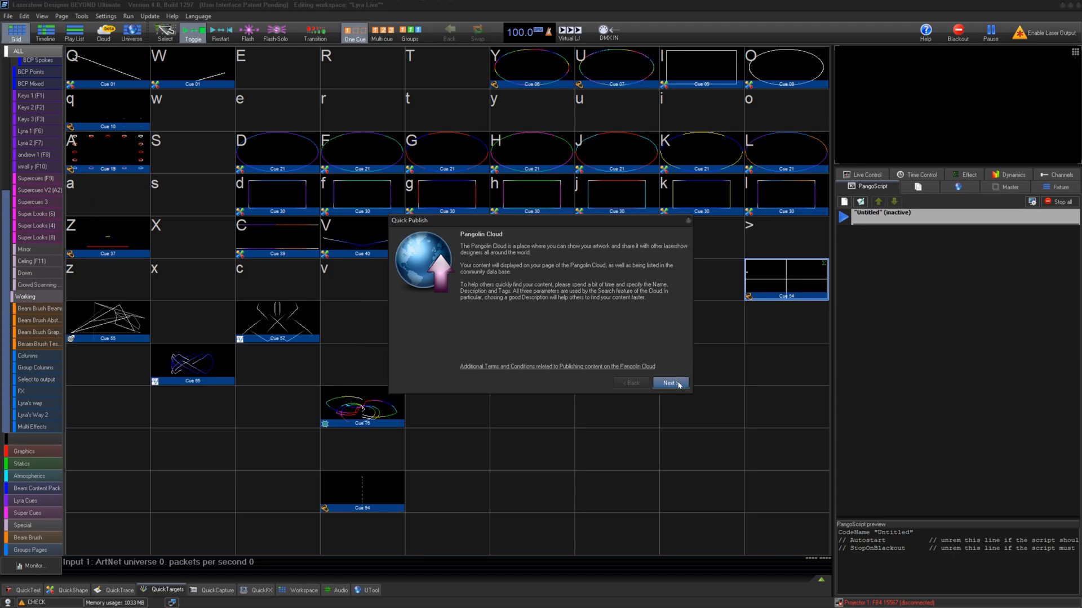
{"action": "left_click", "coordinate": [668, 383]}
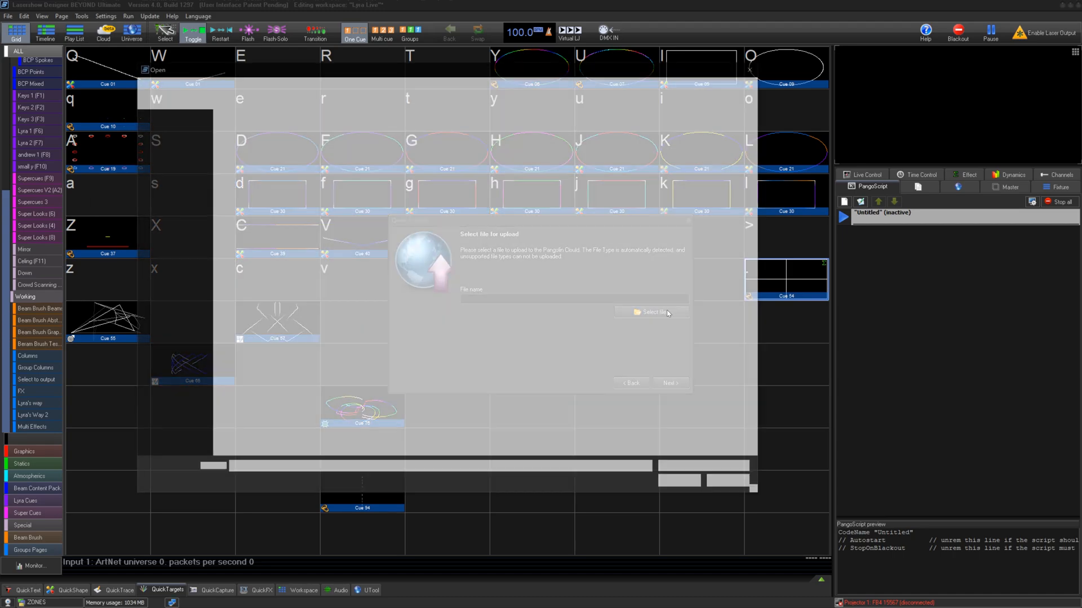
{"action": "left_click", "coordinate": [649, 312]}
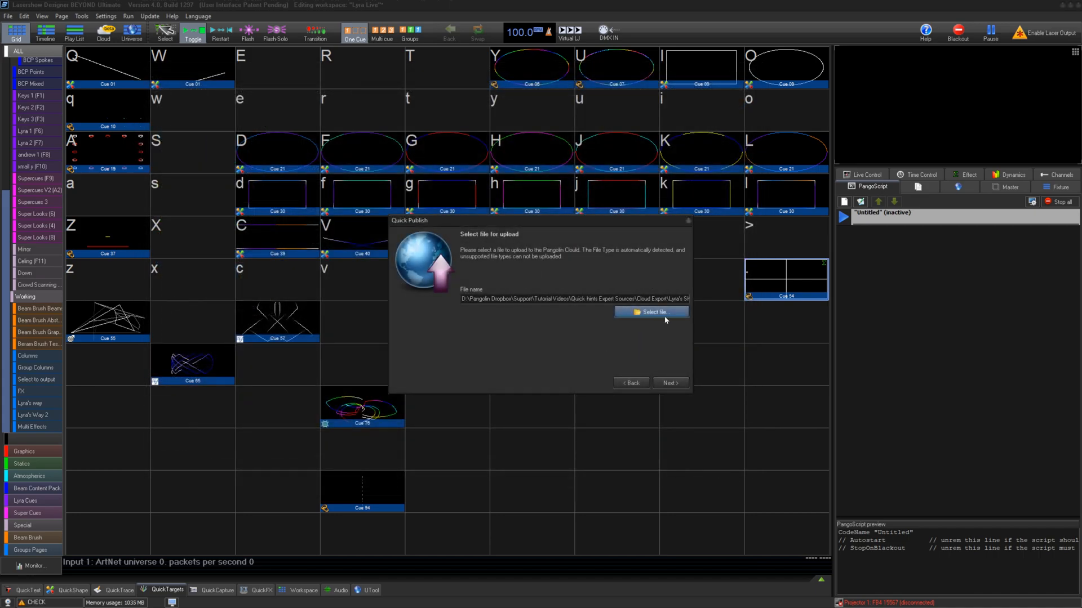
{"action": "left_click", "coordinate": [668, 383]}
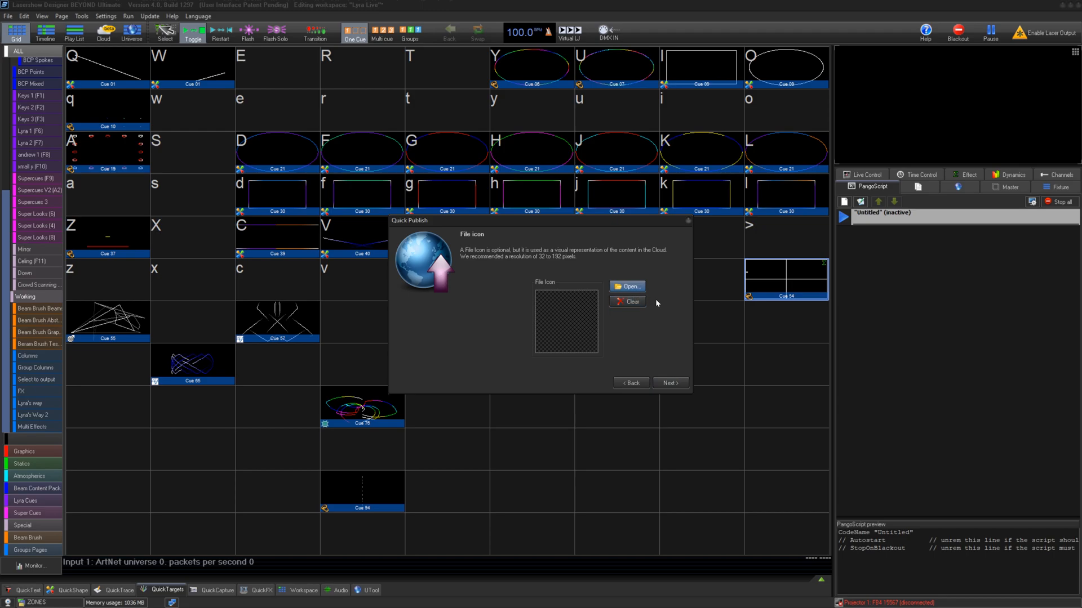
- Load the cue 54 image as the upload's file icon and continue to naming
{"action": "left_click", "coordinate": [627, 287]}
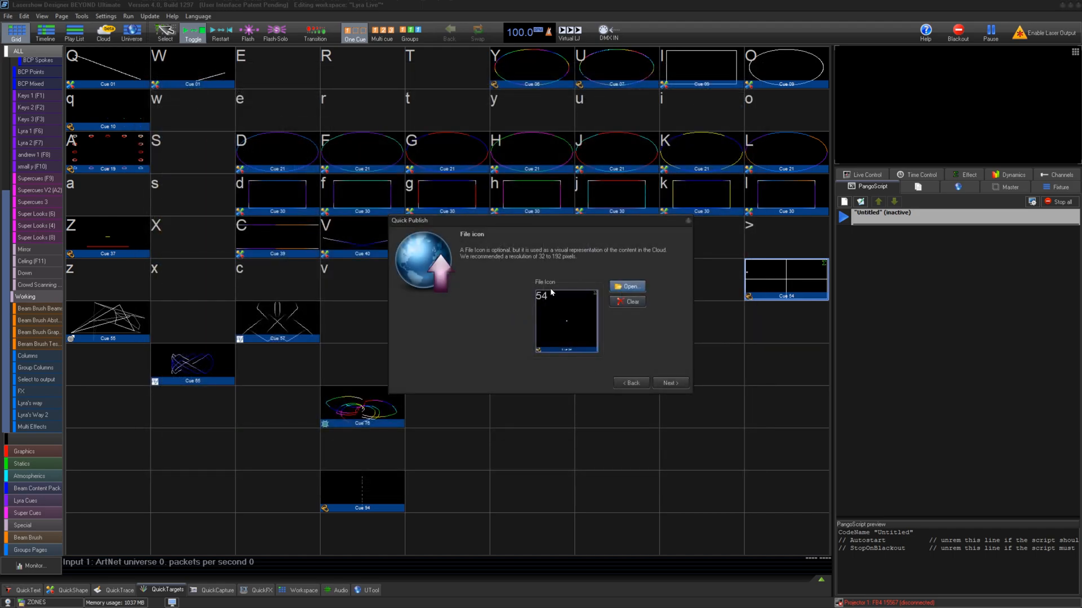
{"action": "mouse_move", "coordinate": [558, 263]}
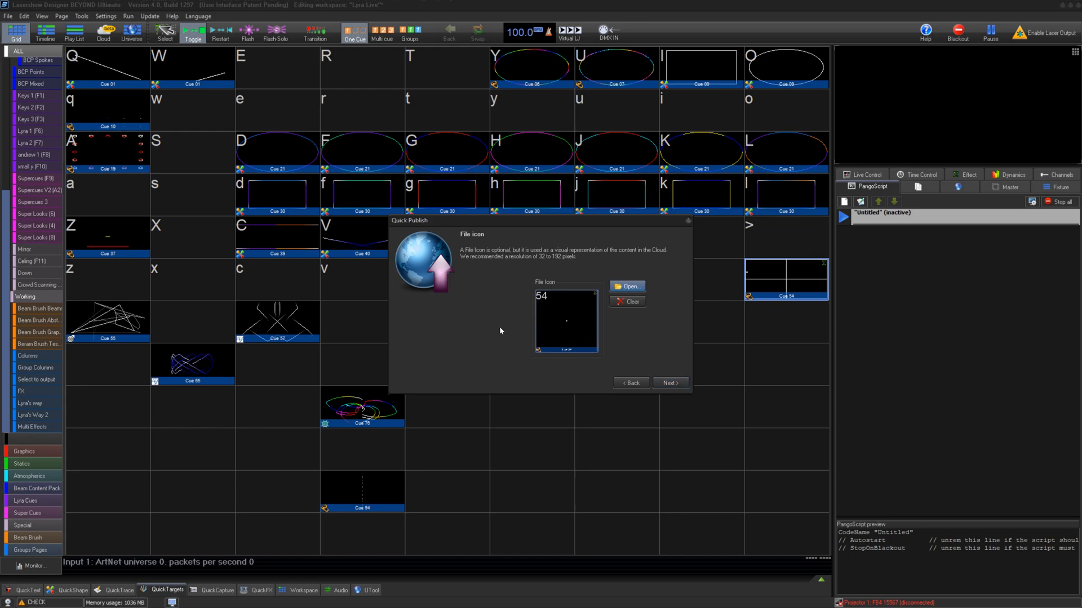
{"action": "left_click", "coordinate": [669, 384]}
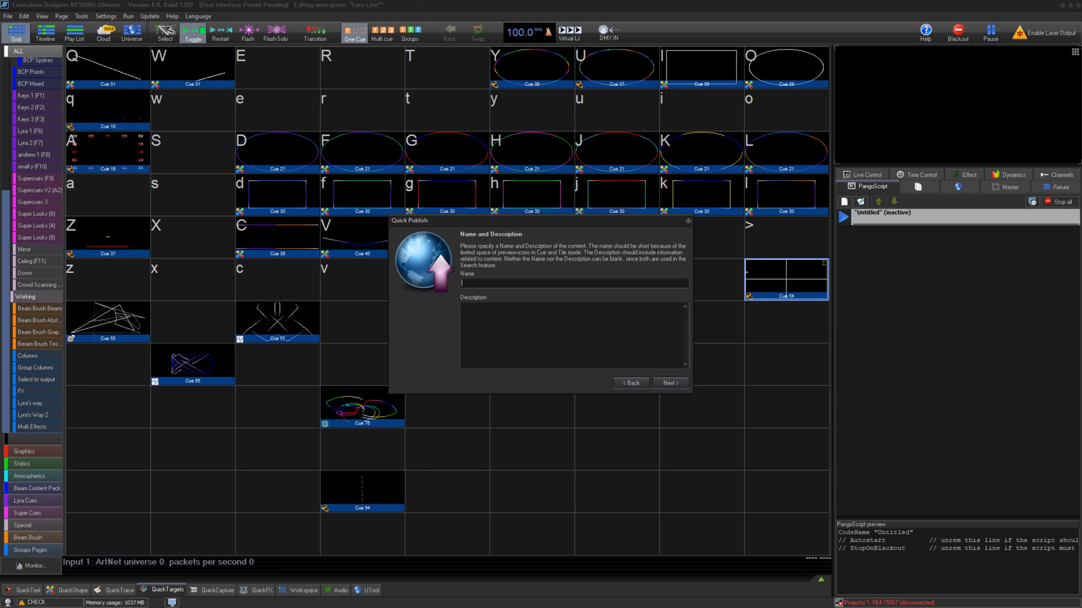
- Name the upload 'Lyra' with description 'Used for lyra' and continue to tagging
{"action": "type", "text": "Lyra show test pattern"}
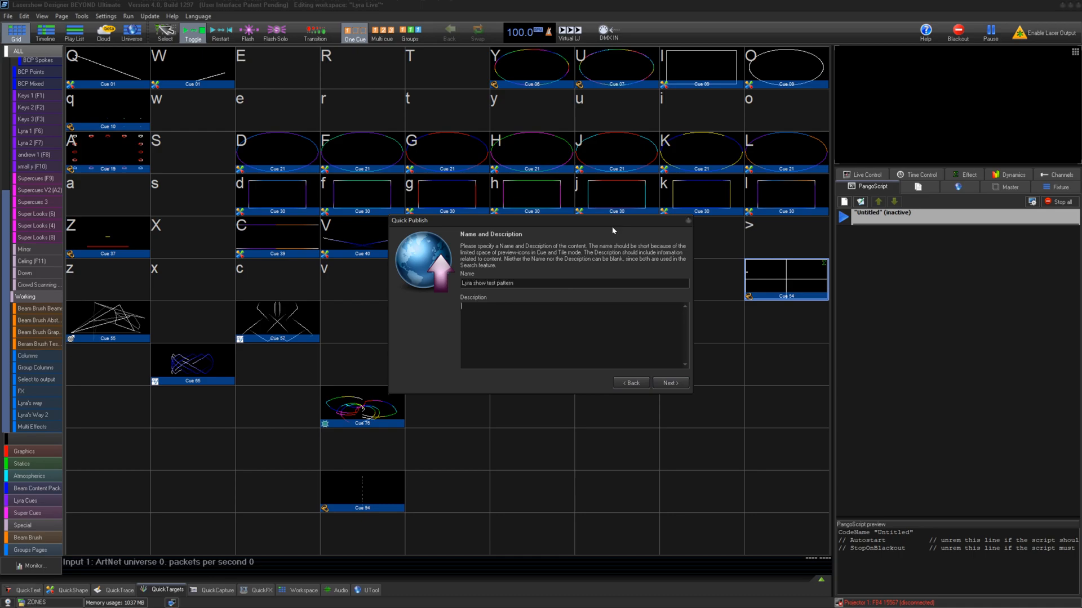
{"action": "type", "text": "Used for lyra's shows and zoning"}
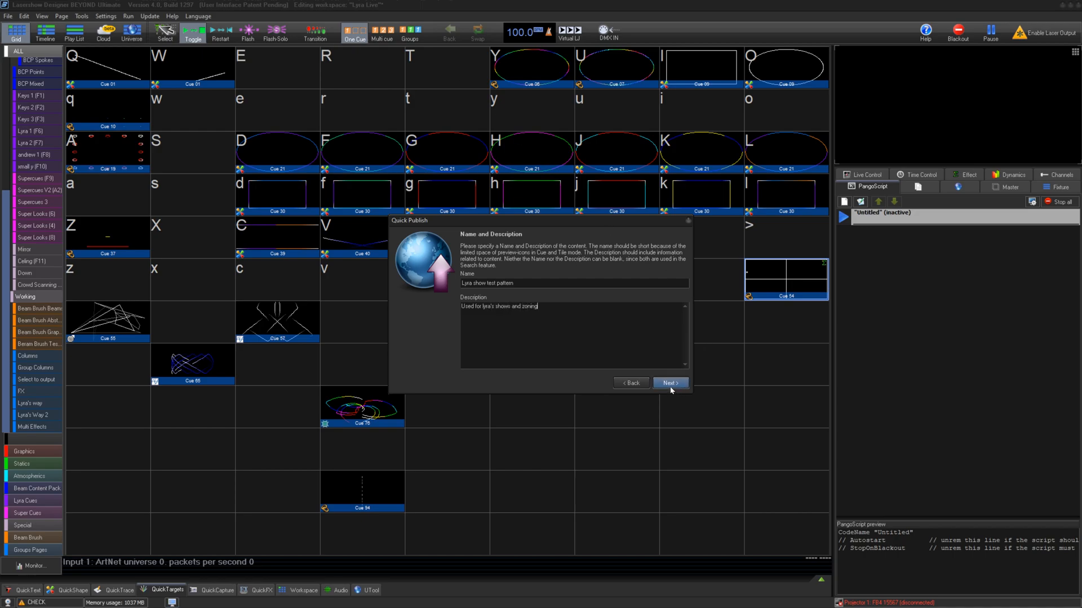
{"action": "left_click", "coordinate": [668, 383]}
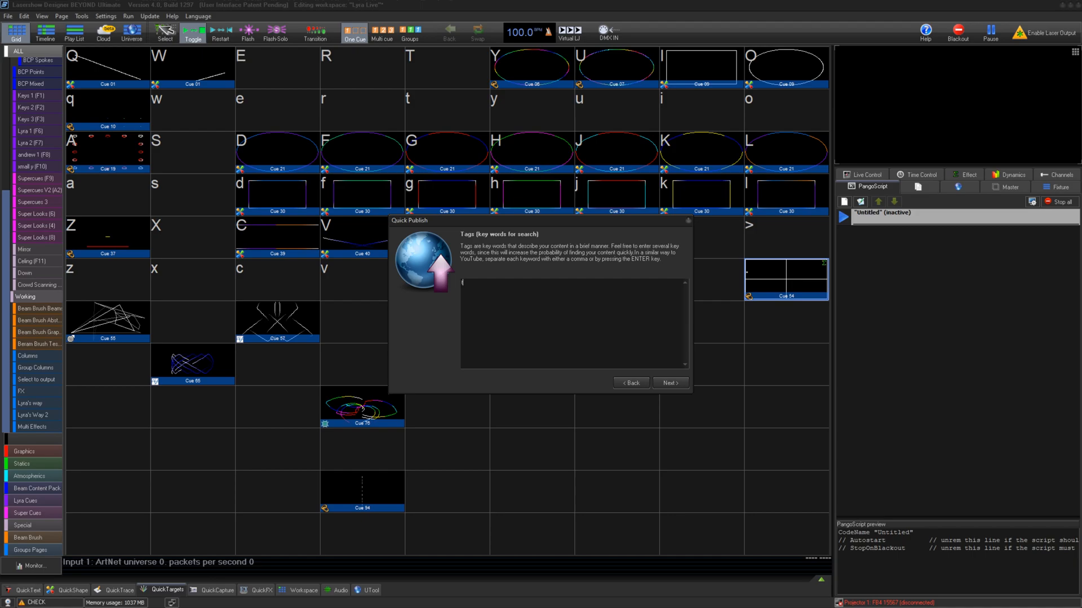
- Tag the upload 'test pattern, lyra show' and finish publishing it to Pangolin Cloud
{"action": "type", "text": "test pattern,"}
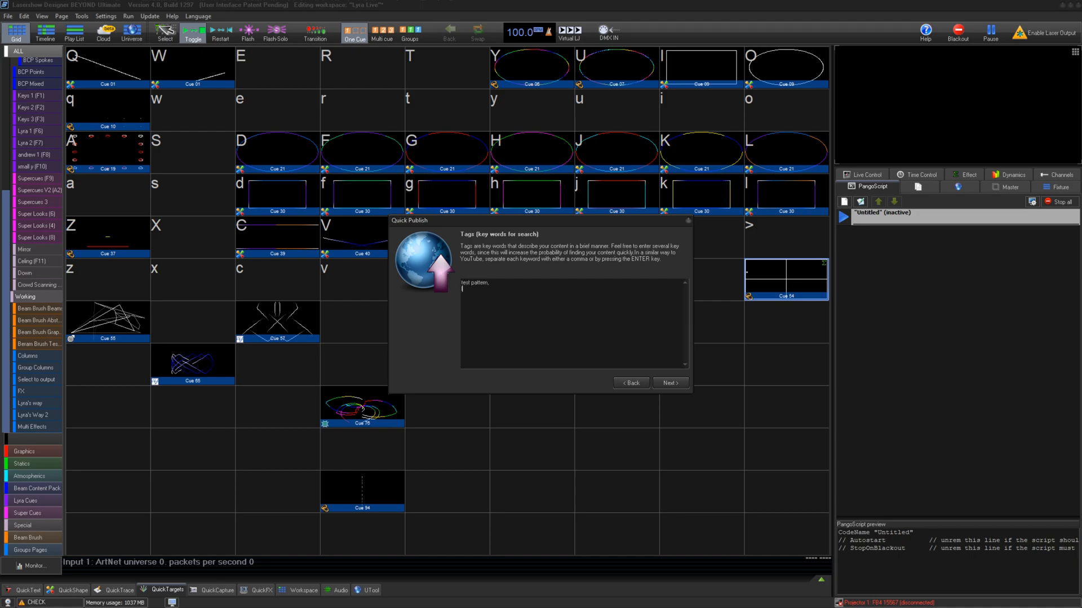
{"action": "type", "text": "lyra show"}
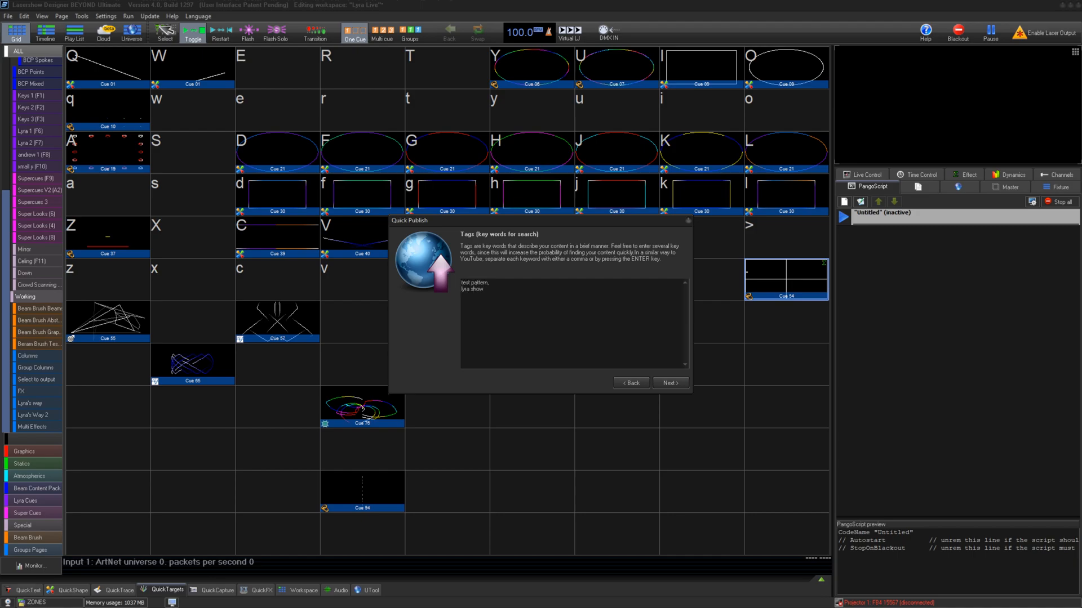
{"action": "left_click", "coordinate": [668, 383]}
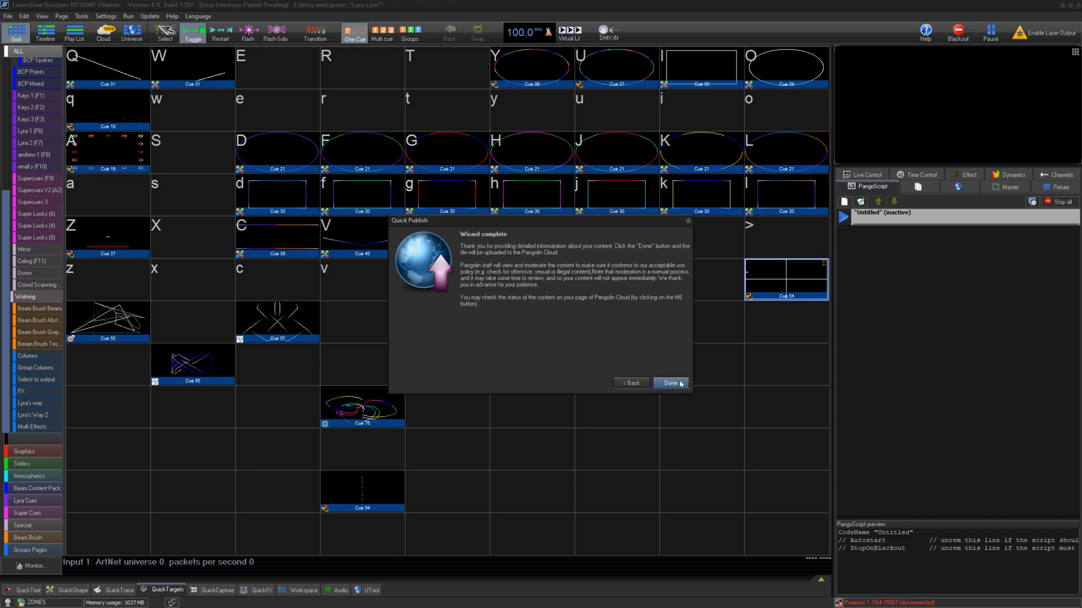
{"action": "left_click", "coordinate": [668, 383]}
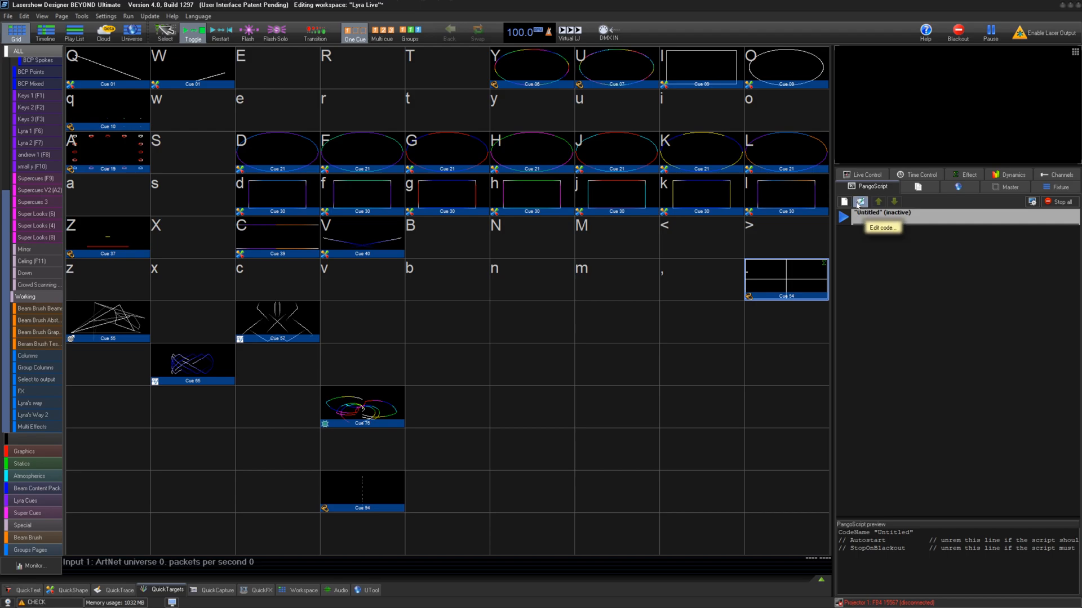
- Show the Pangolin Cloud page with your own content
{"action": "left_click", "coordinate": [860, 202]}
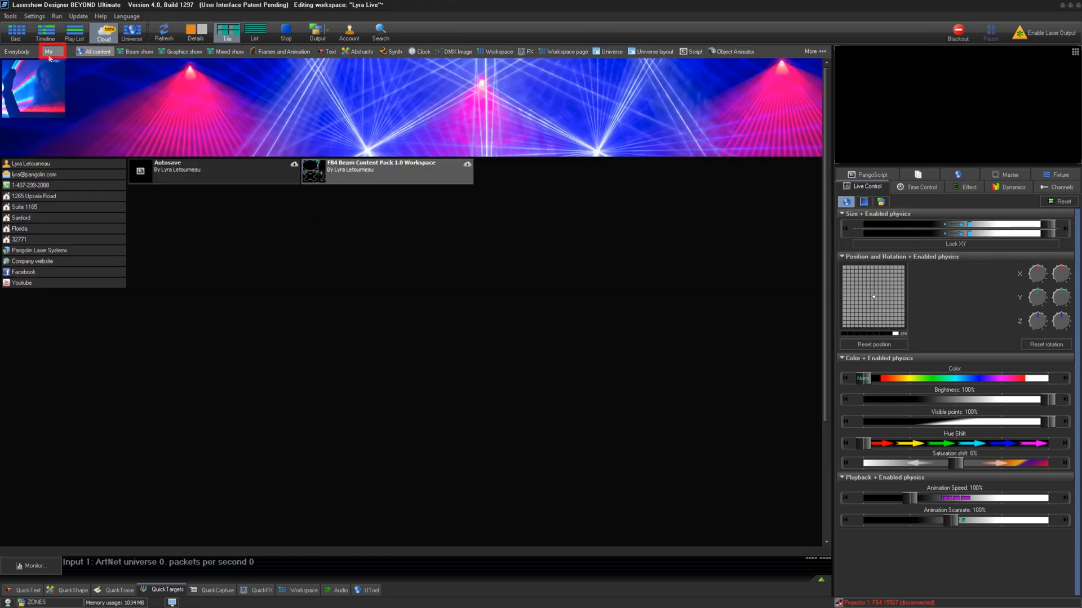
- Filter to Me and confirm the new show test pattern with its icon is listed
{"action": "left_click", "coordinate": [49, 51]}
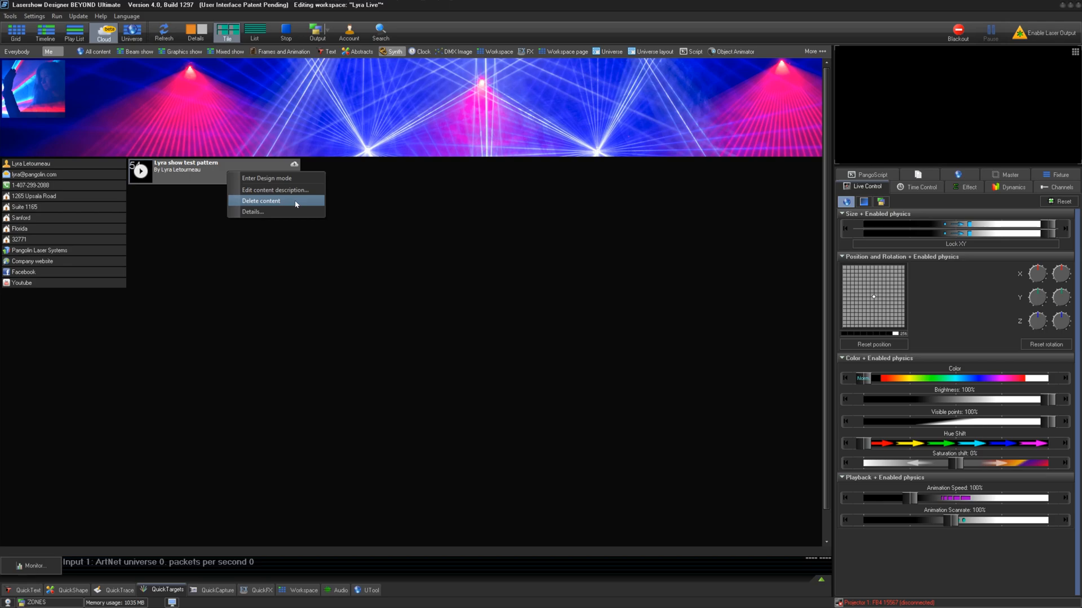
{"action": "left_click", "coordinate": [261, 201]}
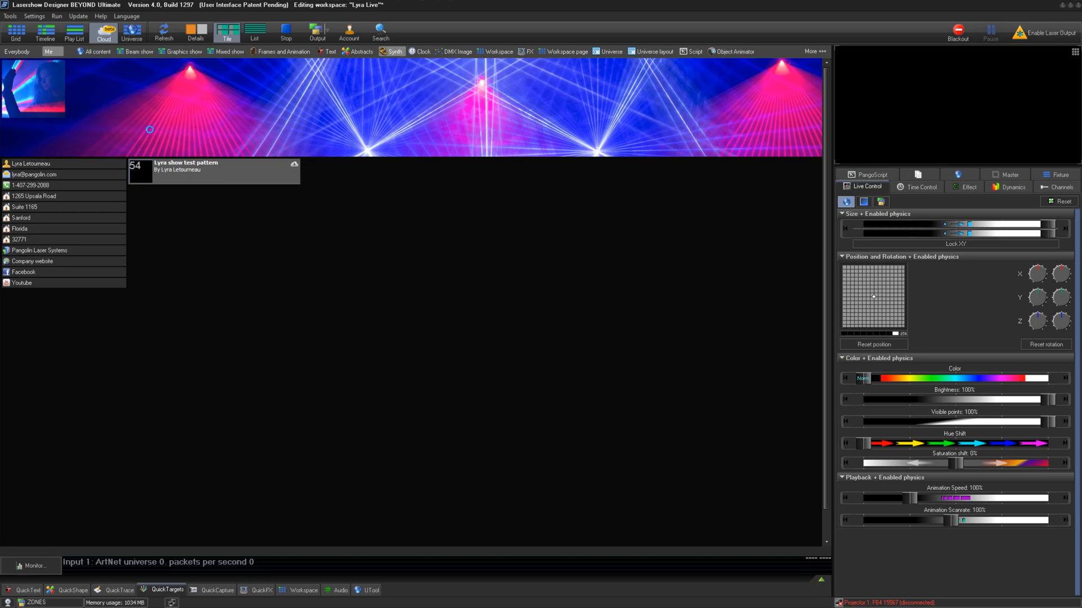